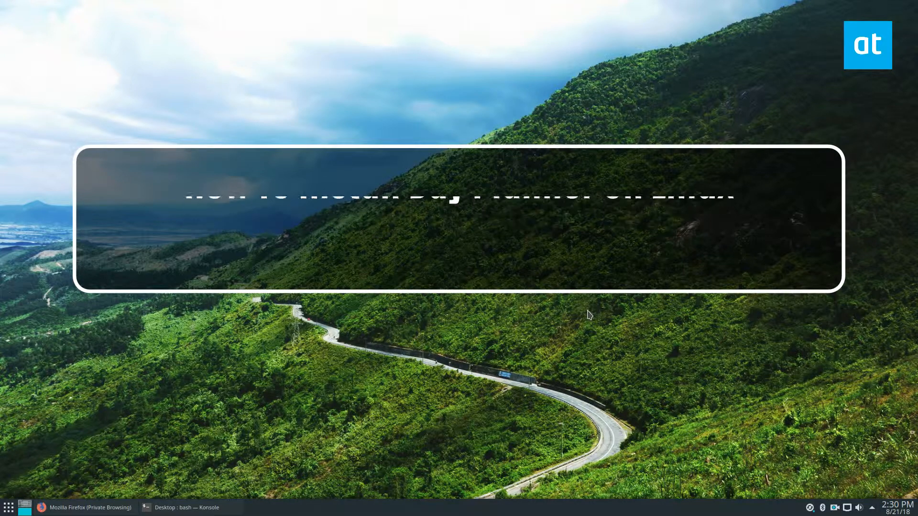
Step: Bring up a Konsole terminal at ~/Desktop from the taskbar
left_click(188, 506)
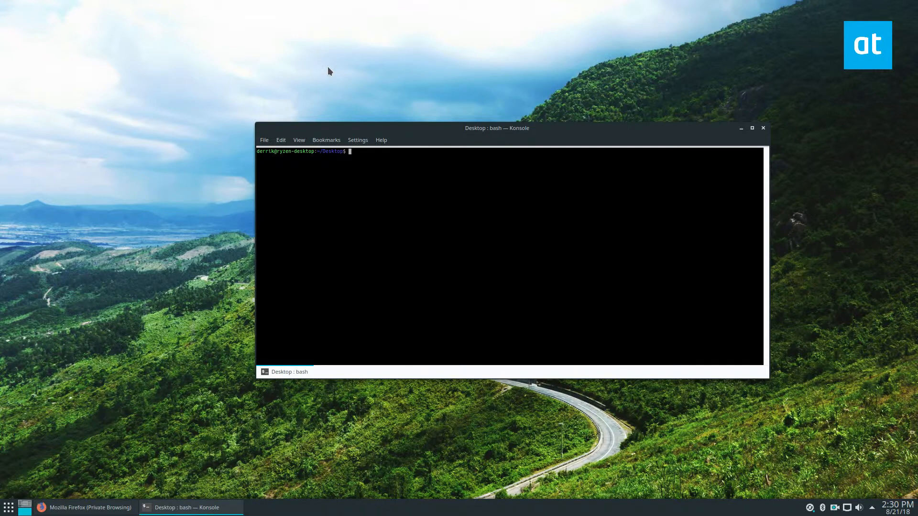
Step: Download dayplanner_0.11-1_all.deb from GitHub with wget into the Desktop folder
type("wget https://github.com/downloads/zerodogg/dayplanner/dayplanner_0.11-1_all.deb")
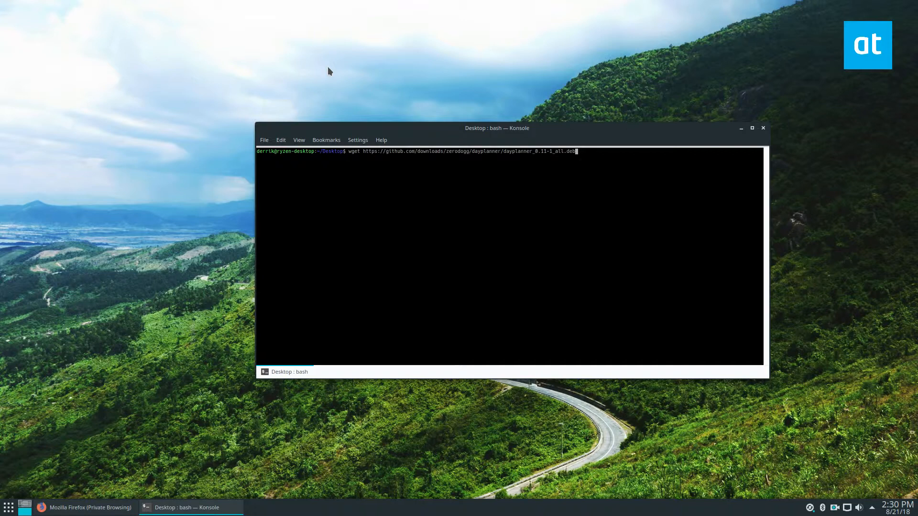
key("Return")
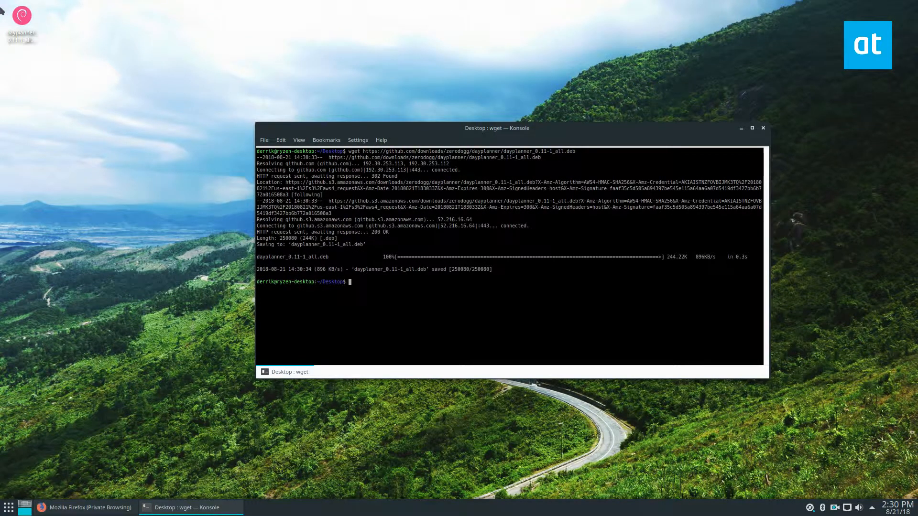
Step: Open the downloaded dayplanner .deb in QApt Package Installer from the desktop icon's menu
right_click(22, 15)
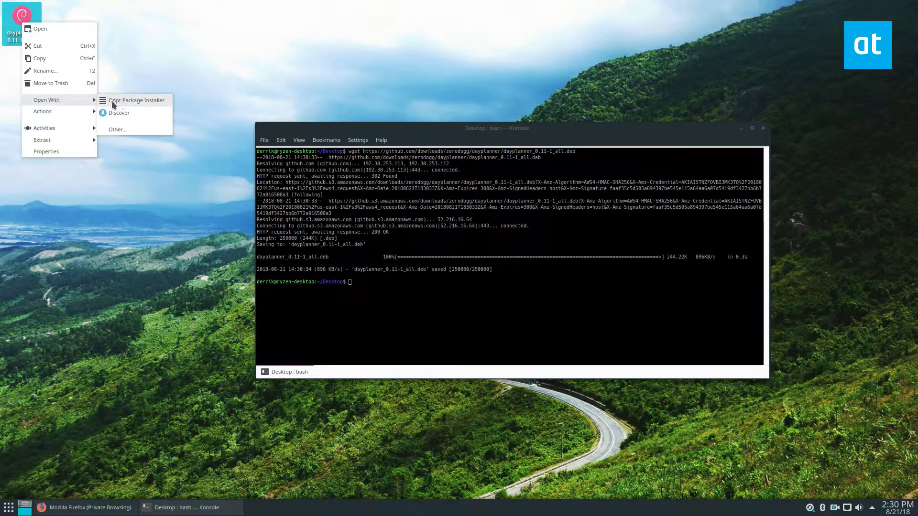
left_click(390, 291)
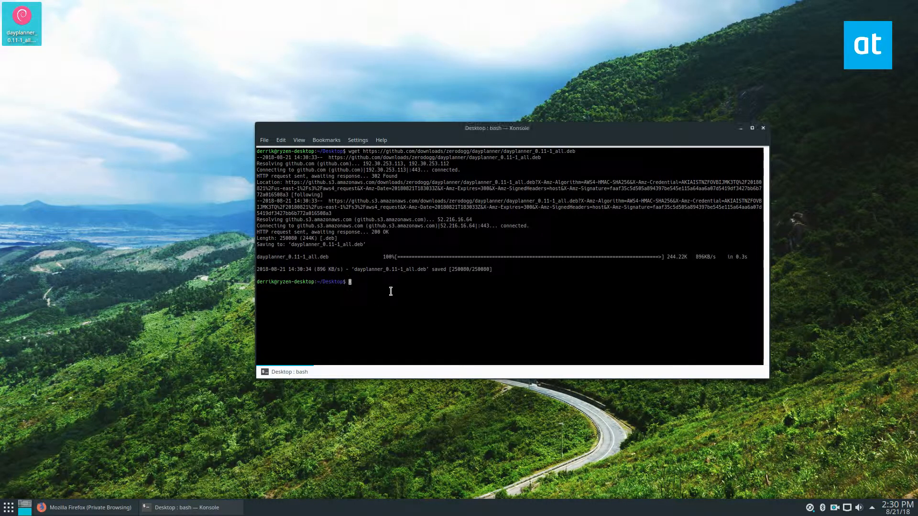
right_click(22, 23)
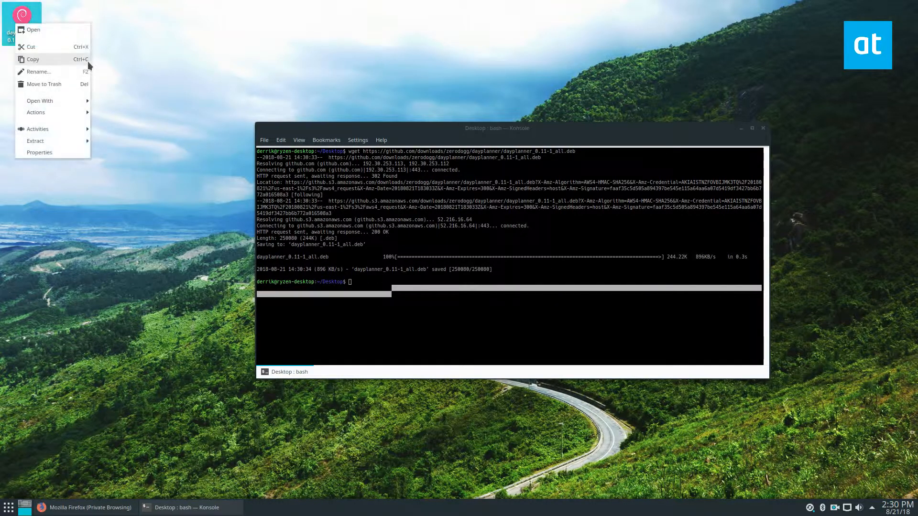
left_click(32, 30)
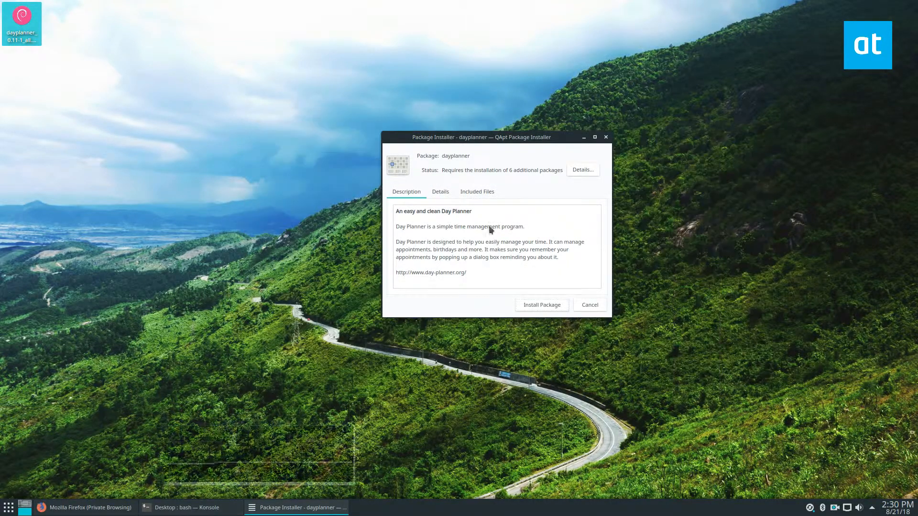
Step: Review the package's Included Files and Description, then launch Install Package
left_click(476, 192)
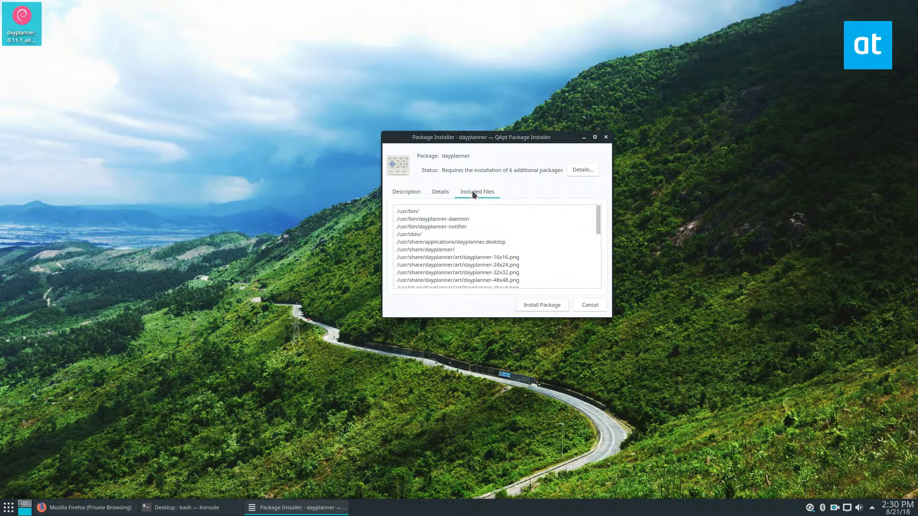
scroll("down", 3)
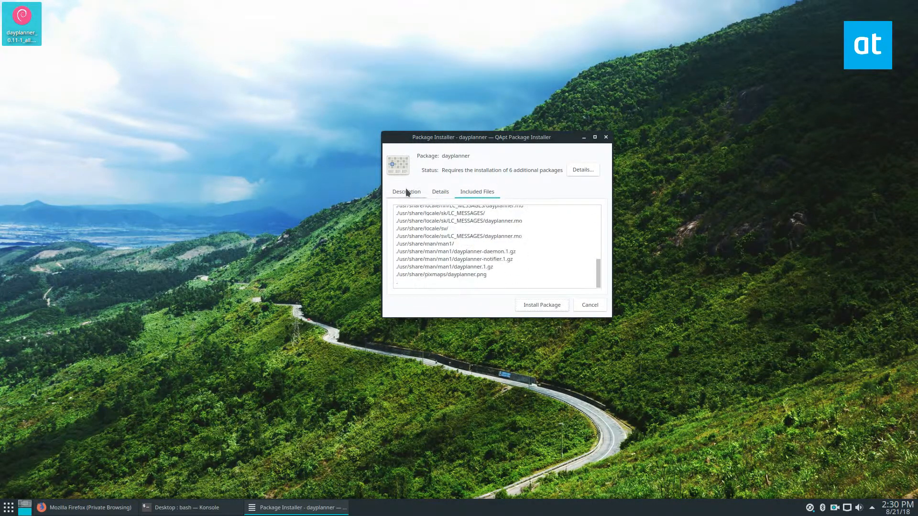
left_click(406, 191)
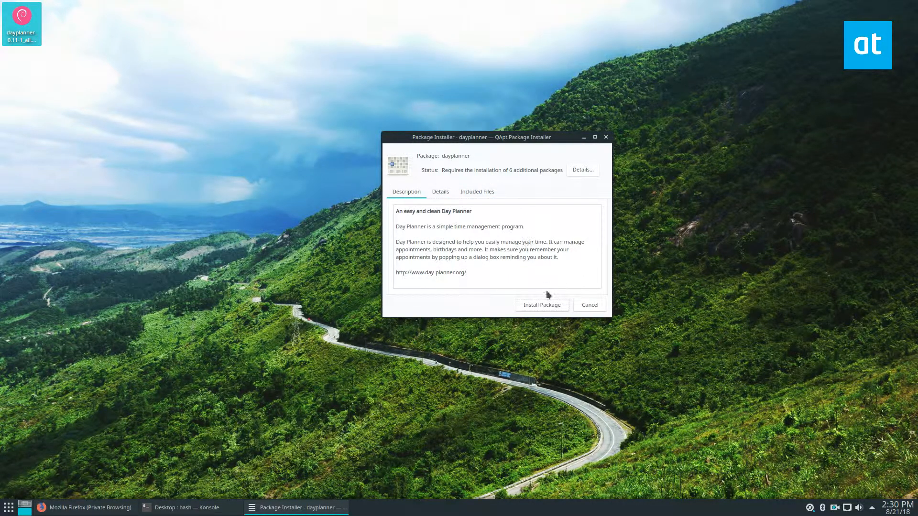
left_click(541, 304)
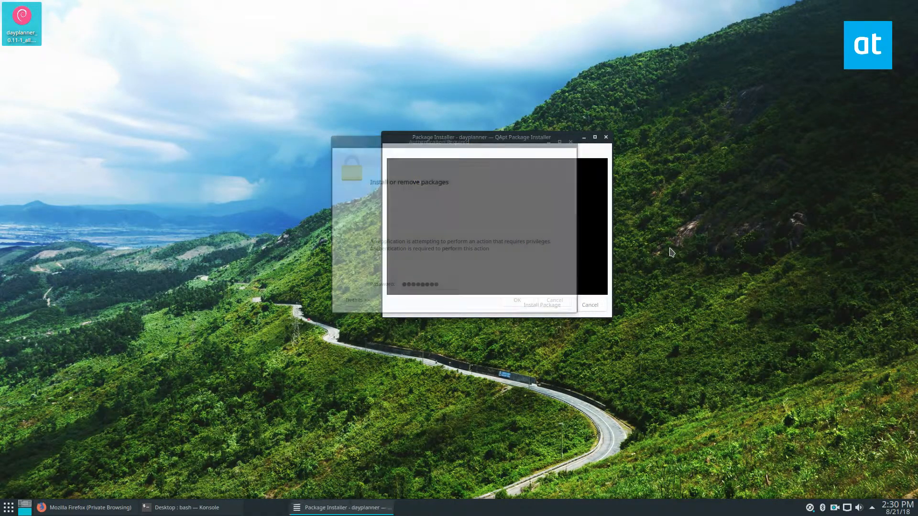
Step: Confirm the authentication prompt with OK so dpkg installs Day Planner and its dependencies
left_click(516, 300)
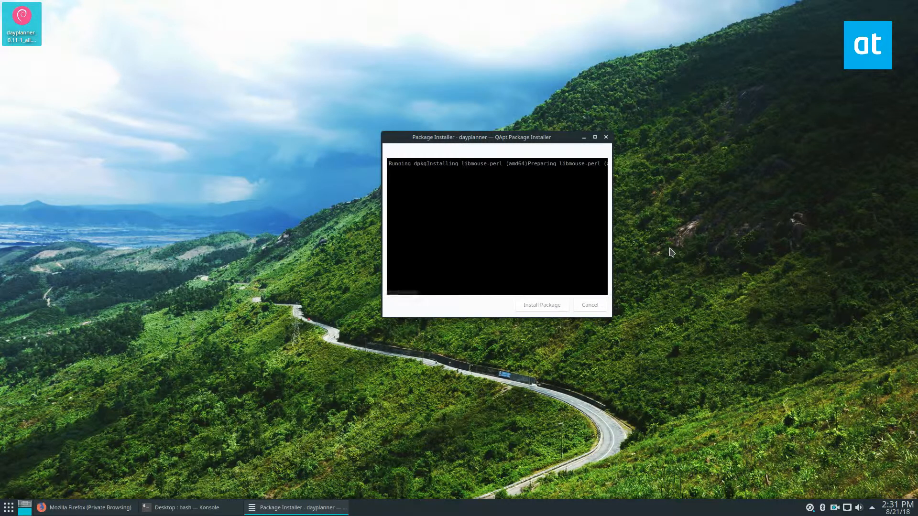
mouse_move(403, 300)
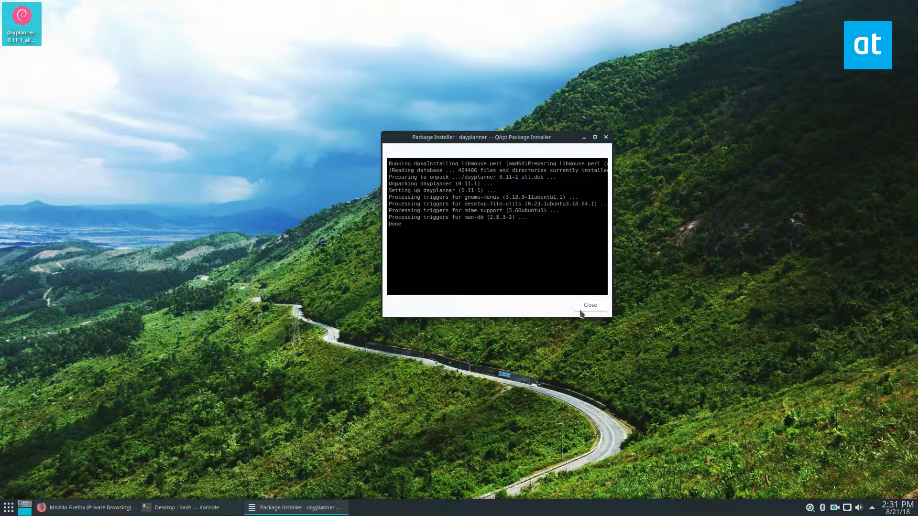
Step: Close the finished installer and start Day Planner from the application launcher
left_click(589, 304)
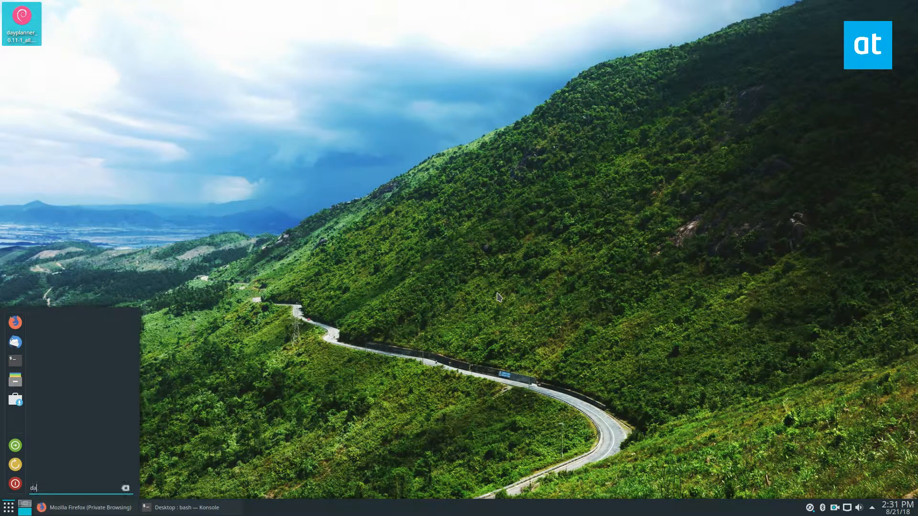
type("y")
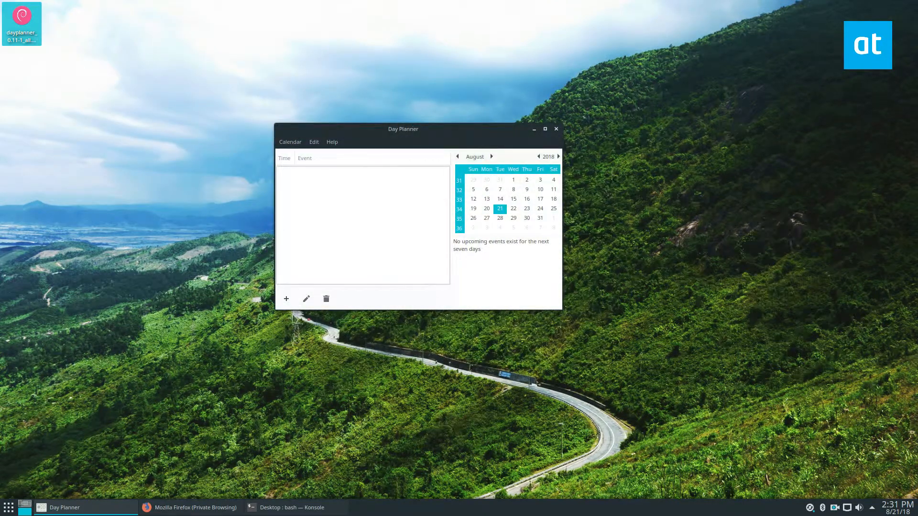
Step: Start a new 9:00 AM event on 21 August with description 'Test'
left_click(286, 299)
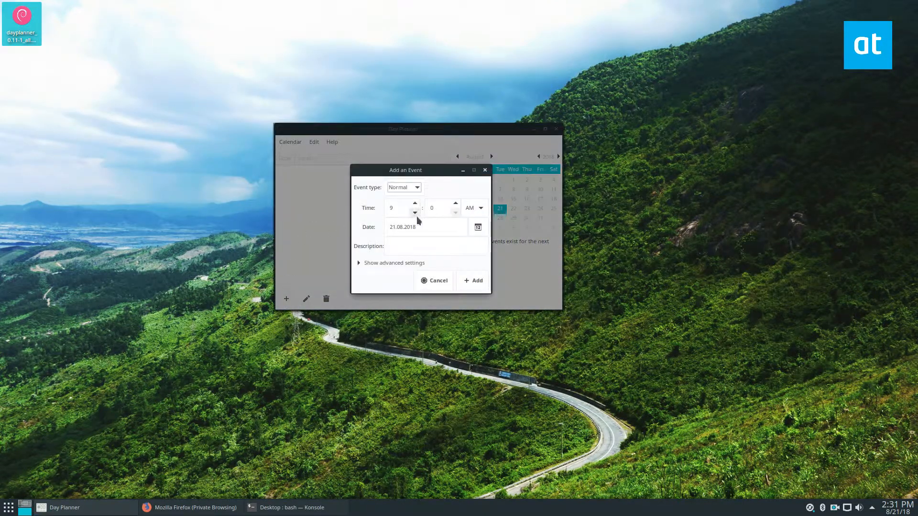
left_click(436, 246)
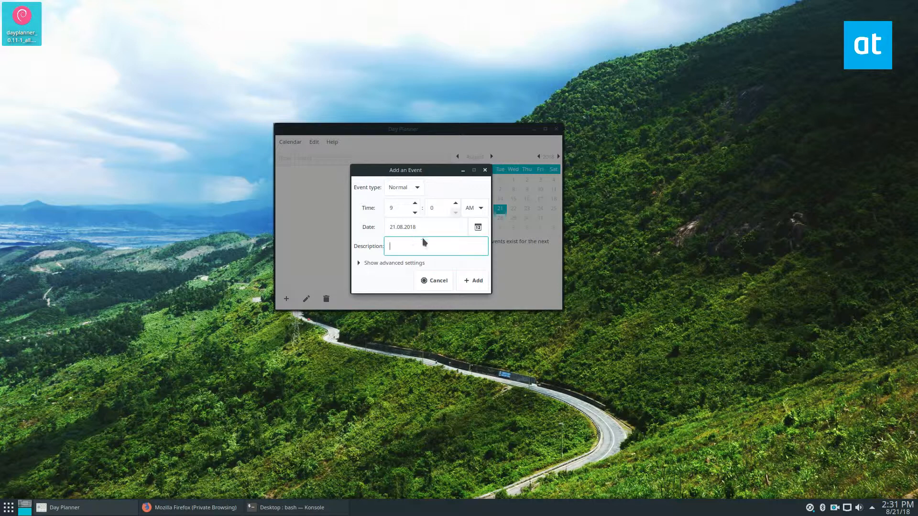
mouse_move(458, 243)
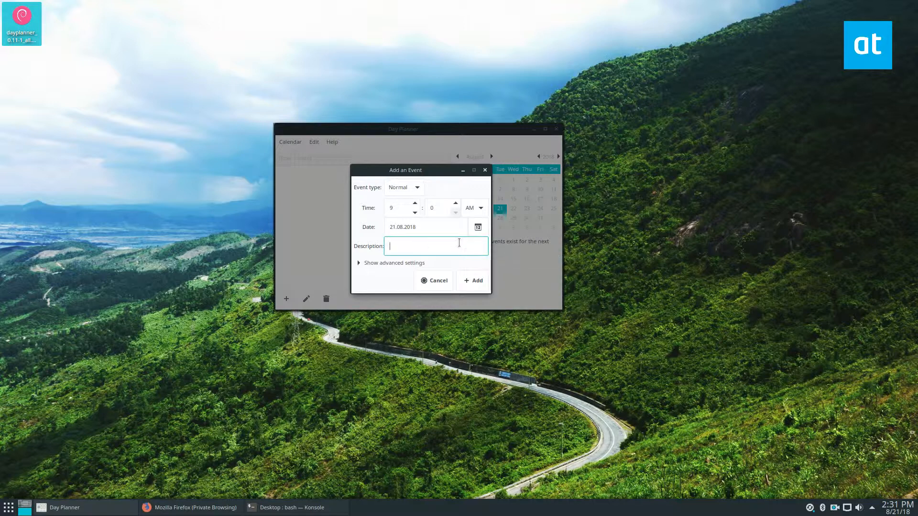
type("Test")
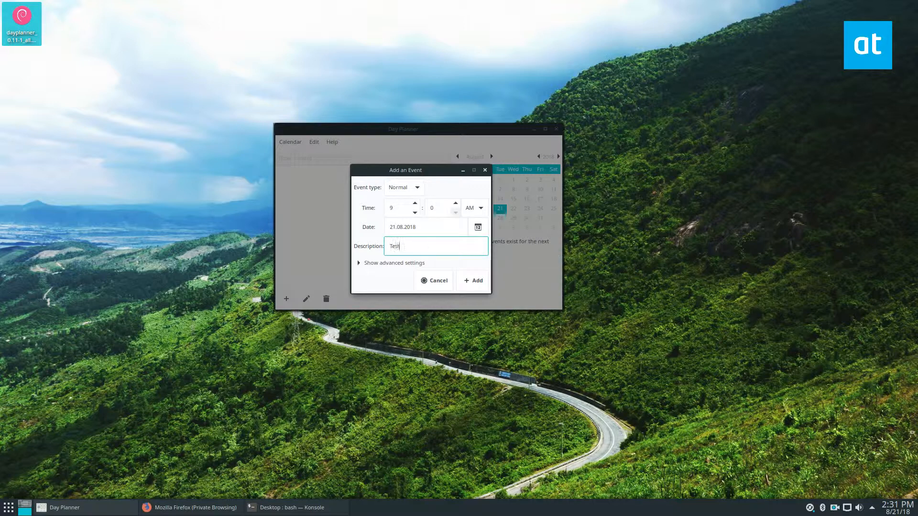
Step: Set it to repeat daily until 22 August with an excluded date, and add it to the agenda
left_click(391, 262)
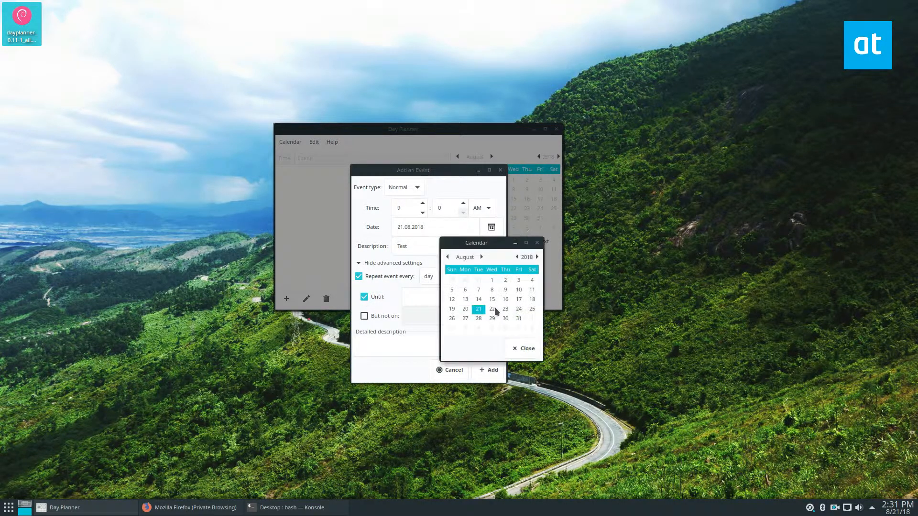
left_click(492, 308)
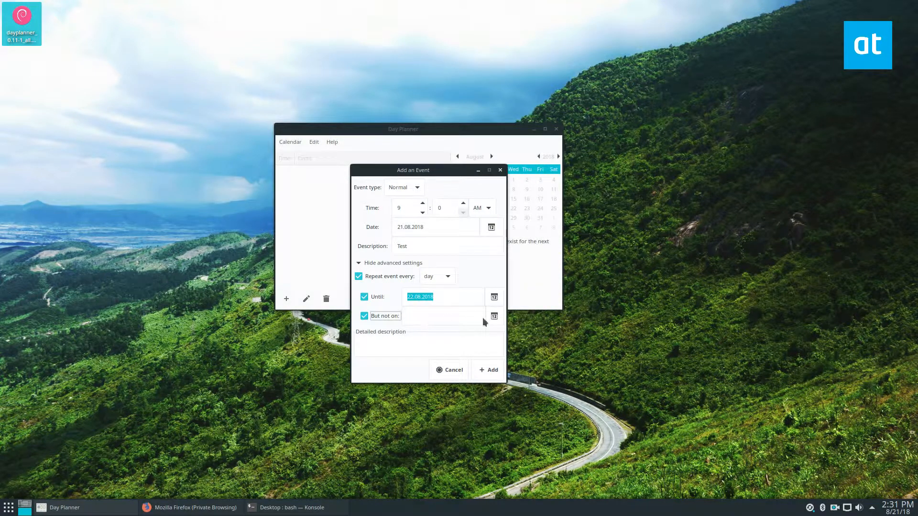
left_click(442, 316)
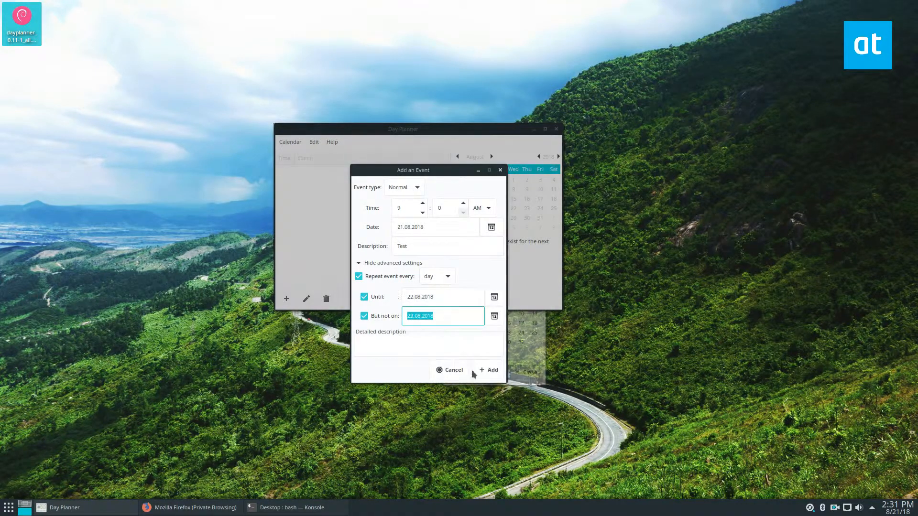
left_click(488, 369)
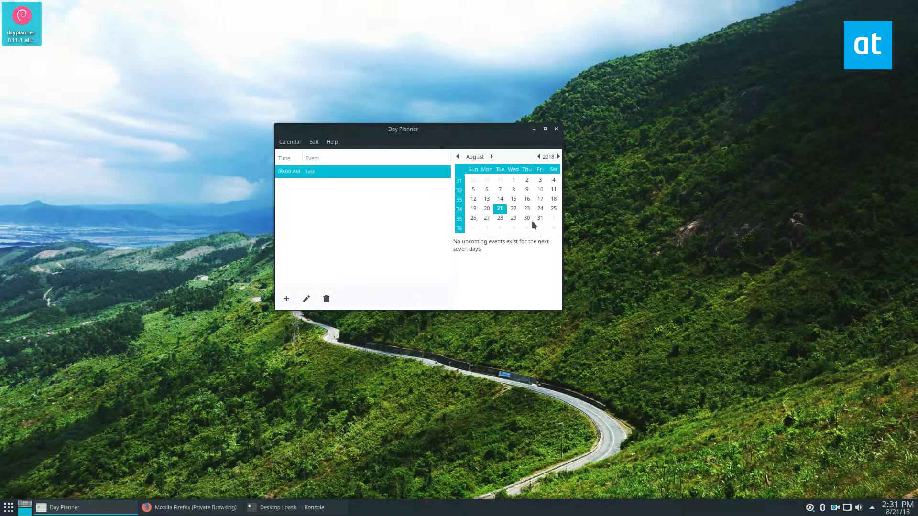
mouse_move(227, 242)
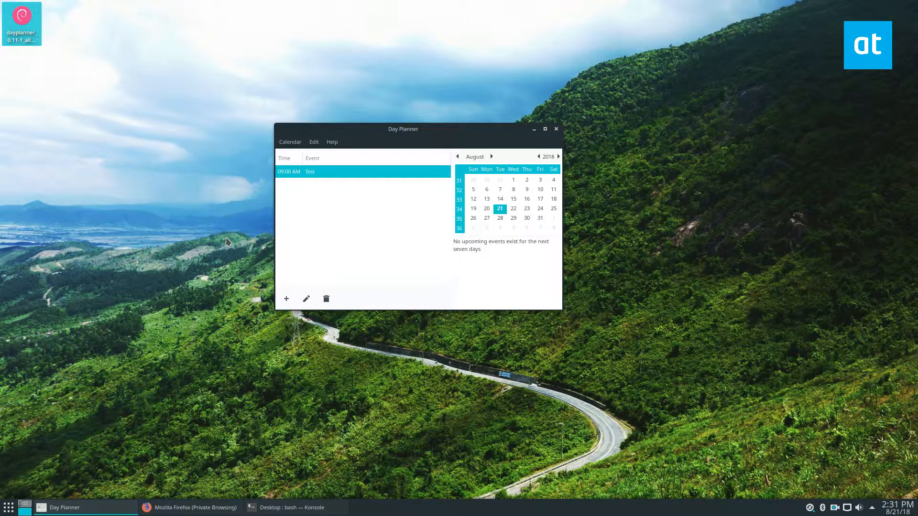